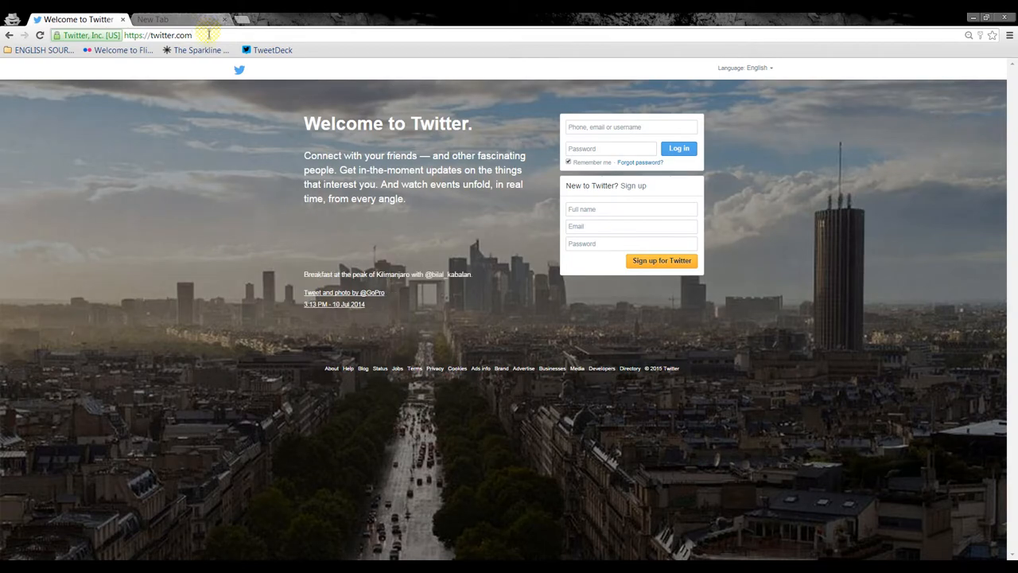
mouse_move(199, 50)
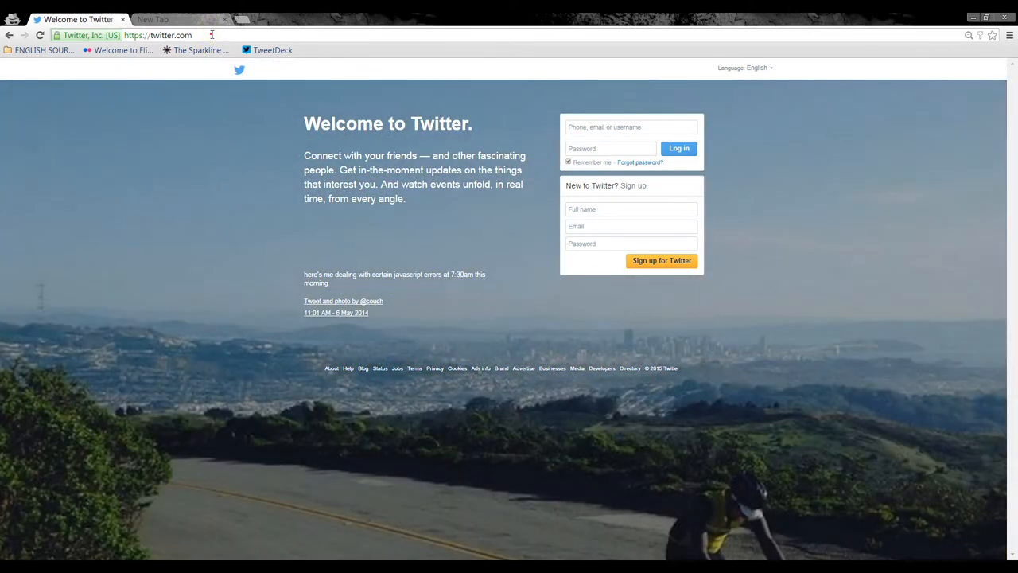
click(157, 35)
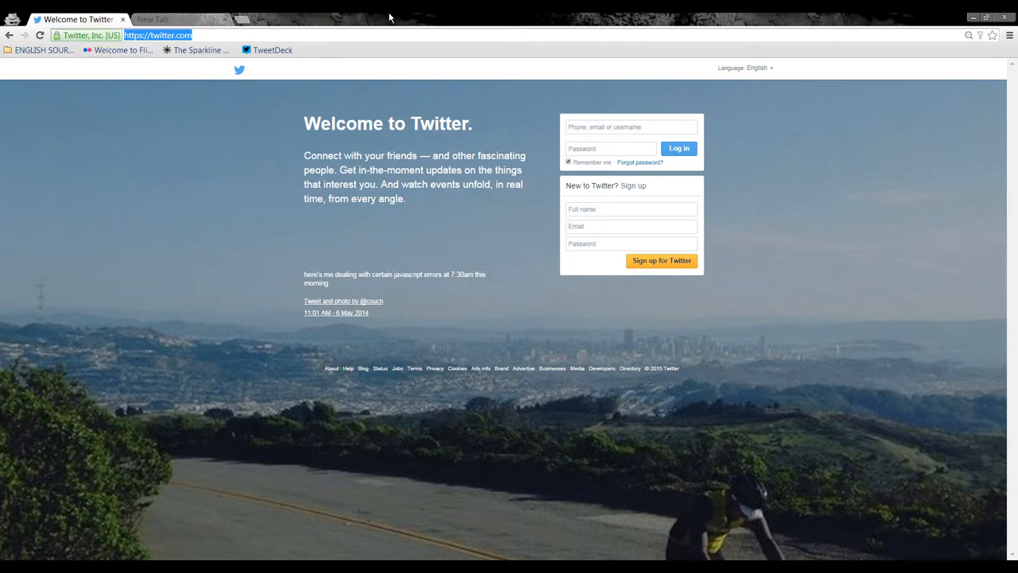
text(howtomakemoneyincollege.org)
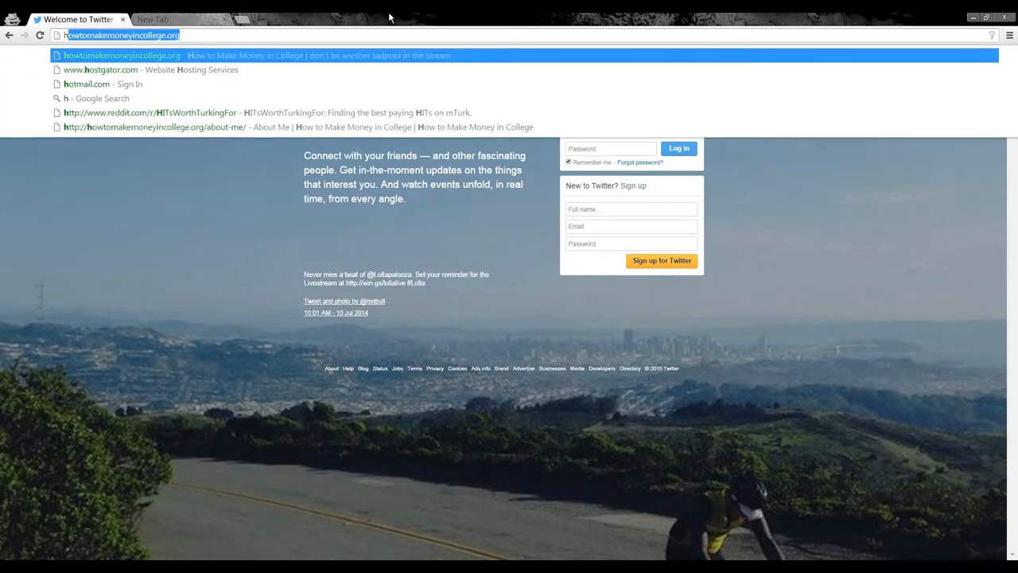
text(https://www.google.com)
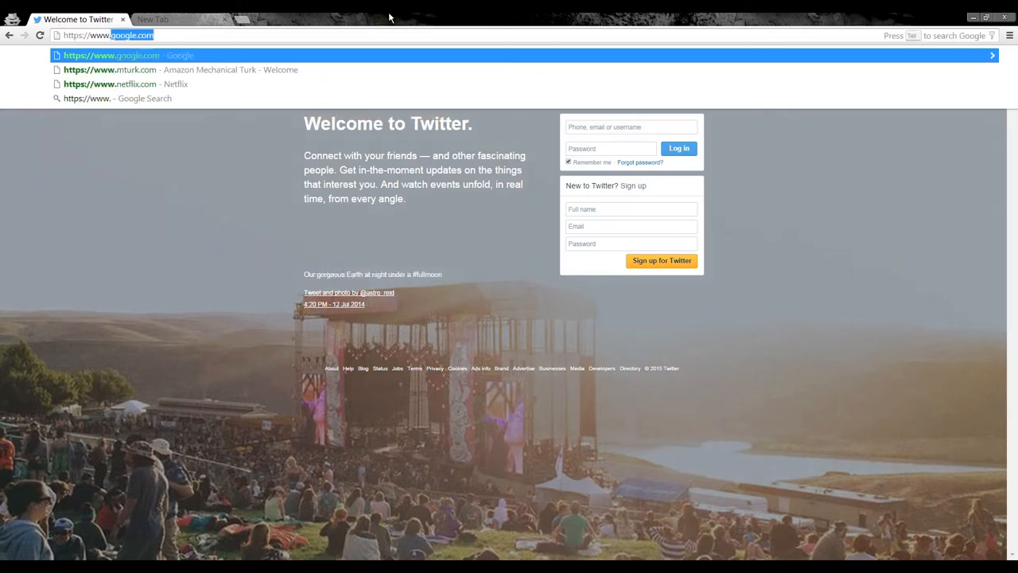
text(https://www.twot)
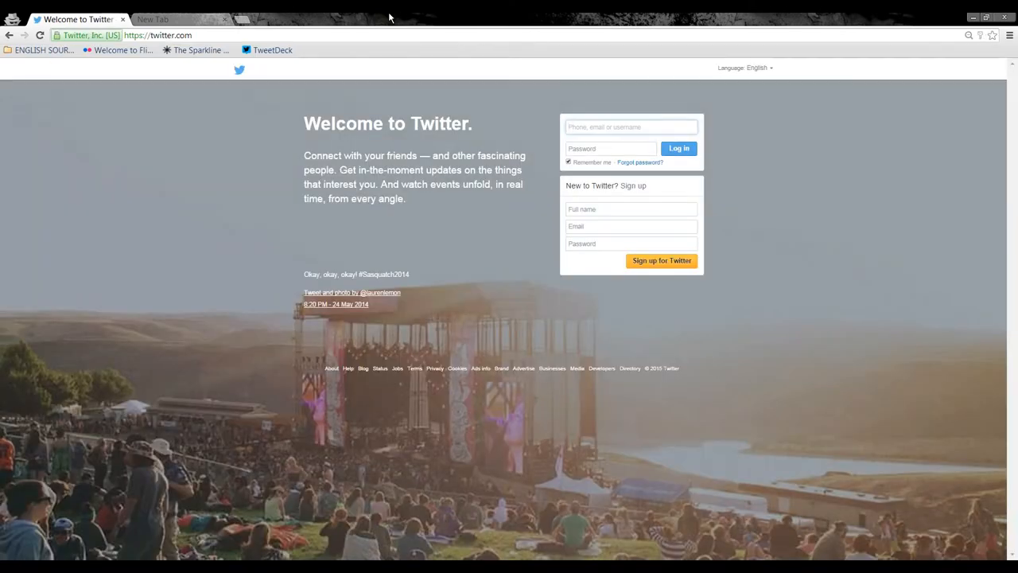
mouse_move(373, 49)
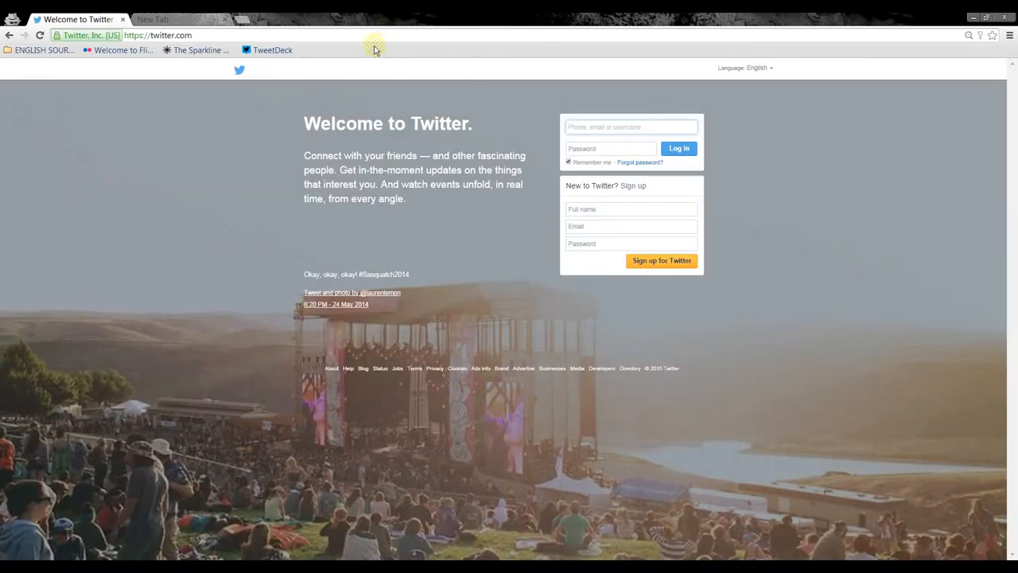
mouse_move(12, 134)
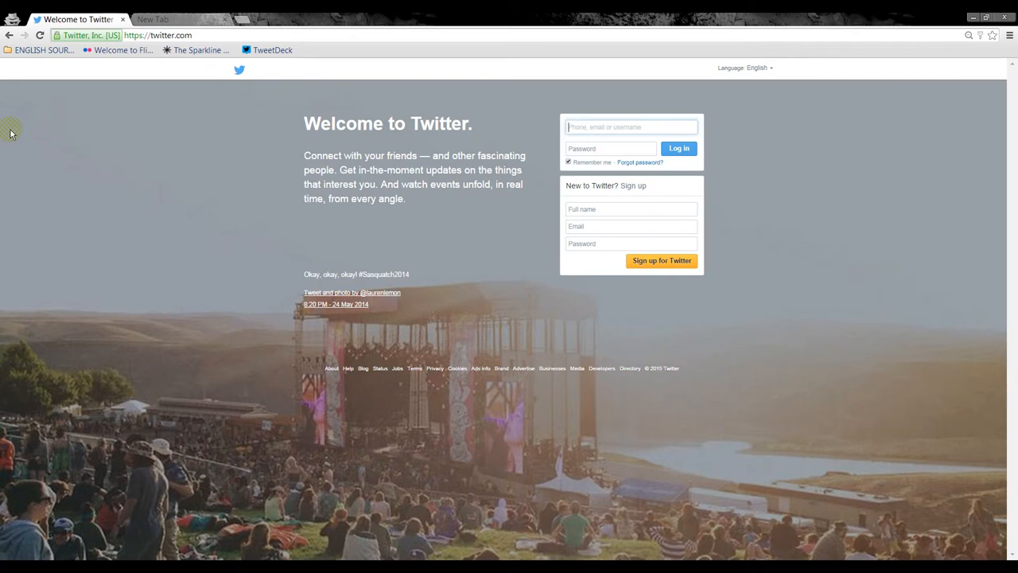
mouse_move(18, 108)
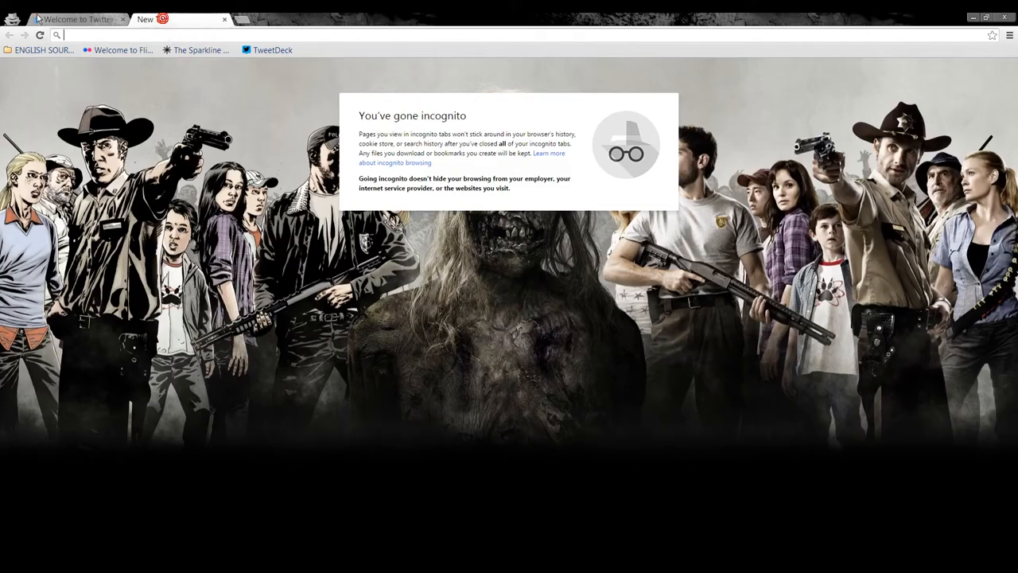
Alternate between the Twitter login tab and the incognito New Tab, finishing on Twitter.
click(75, 20)
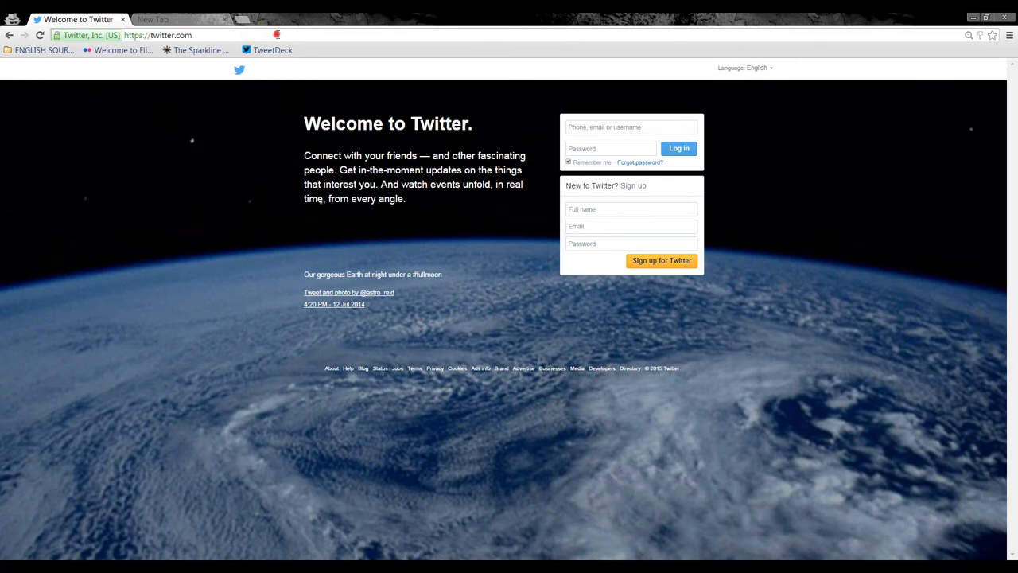
click(175, 19)
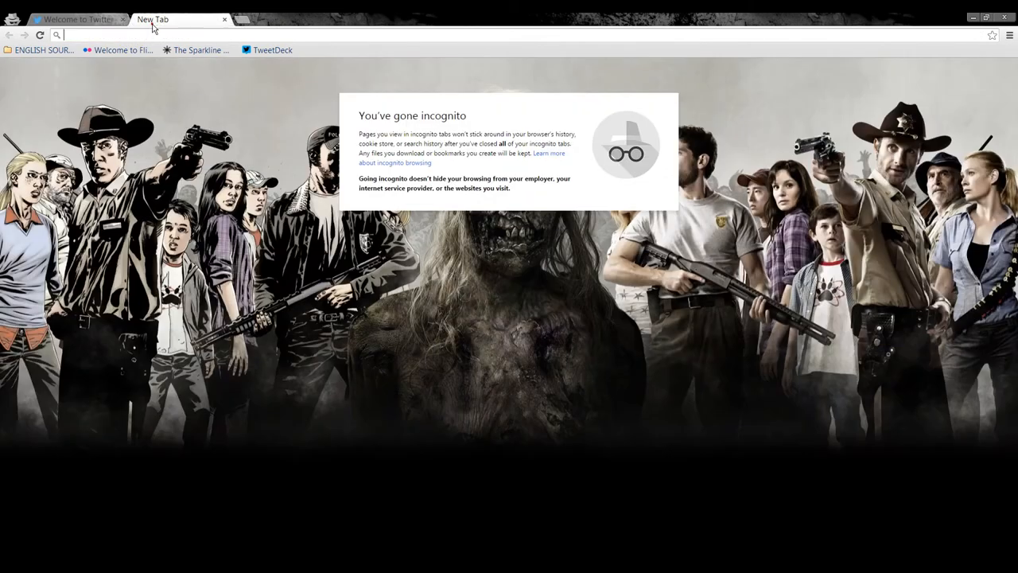
click(76, 18)
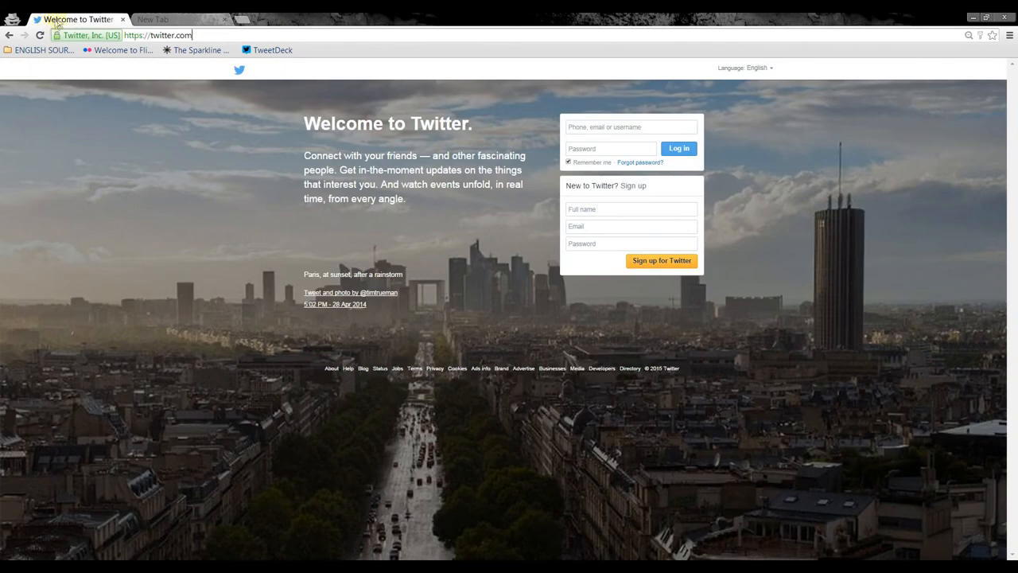
mouse_move(151, 19)
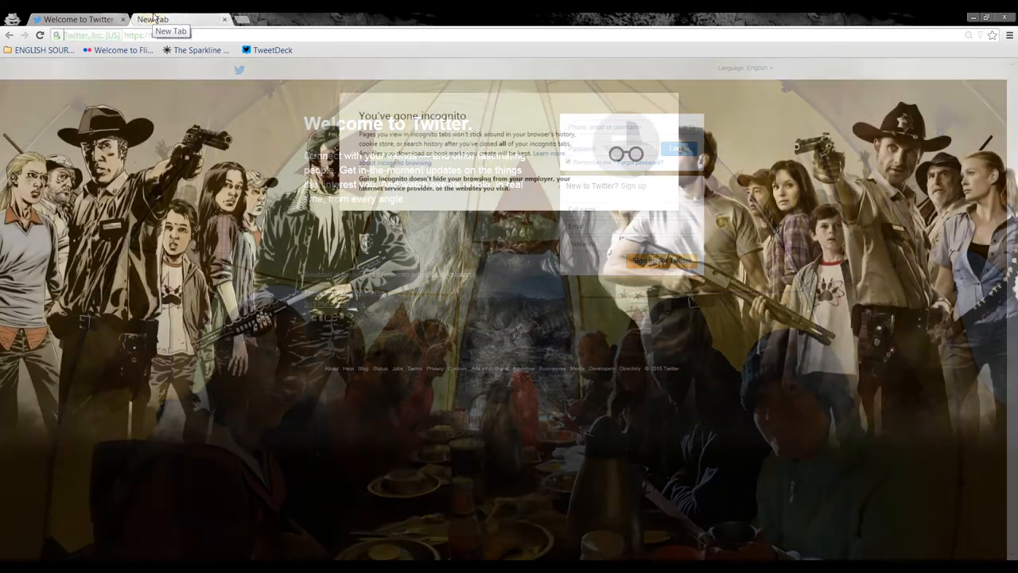
click(75, 18)
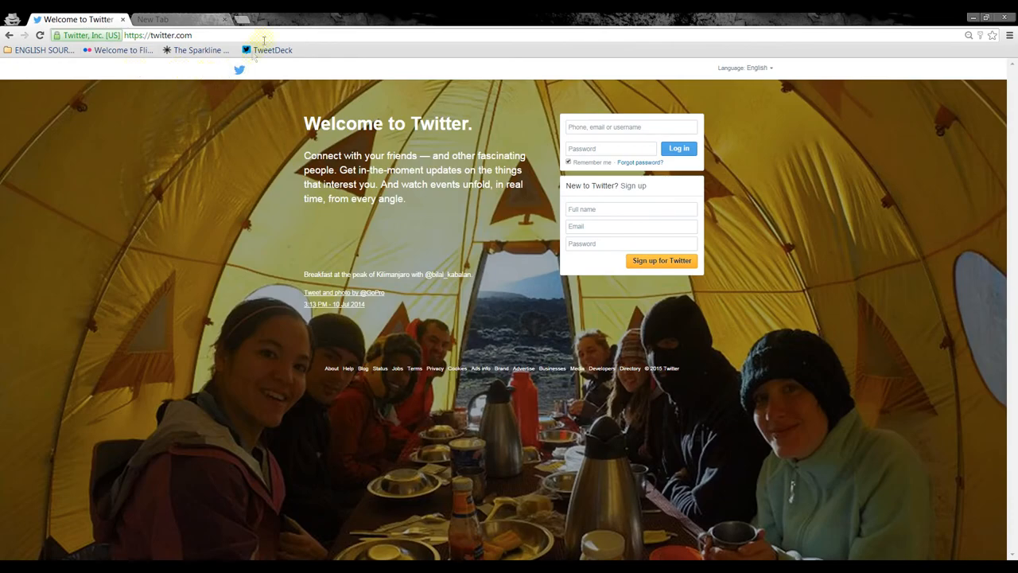